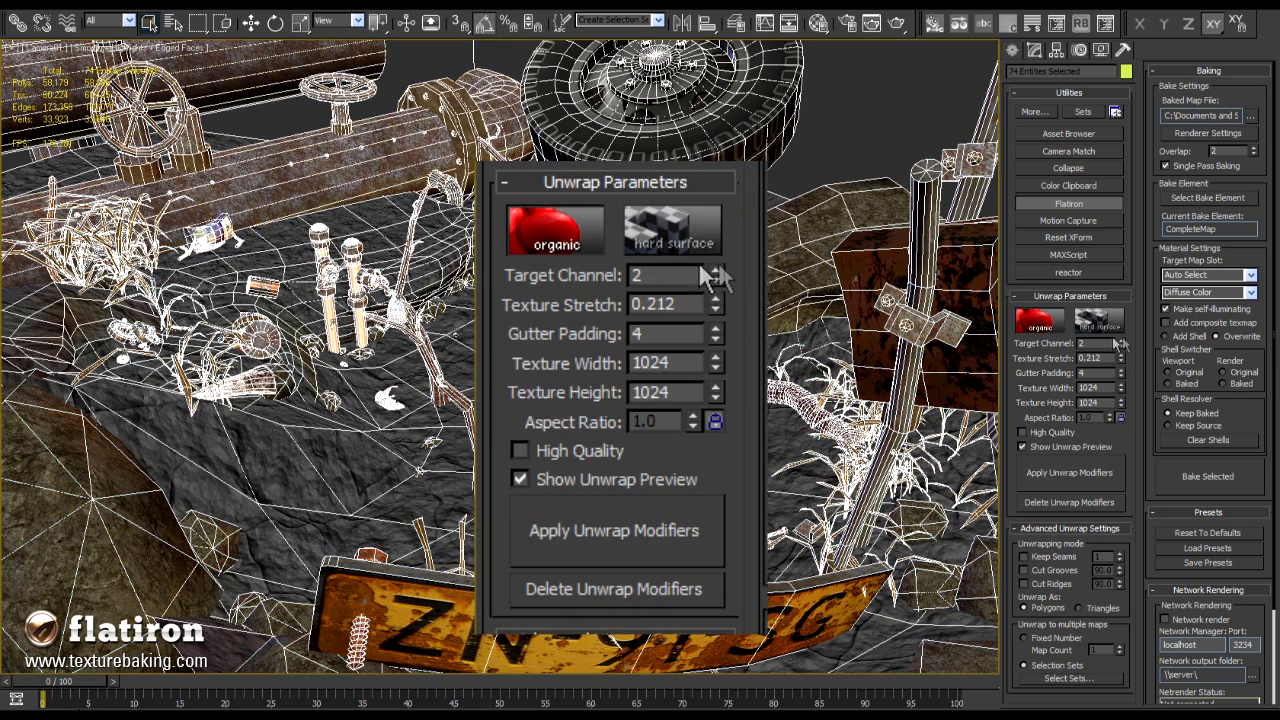
Set the Flatiron unwrap target channel to 2 for 1024×1024 lightmaps.
left_click(716, 270)
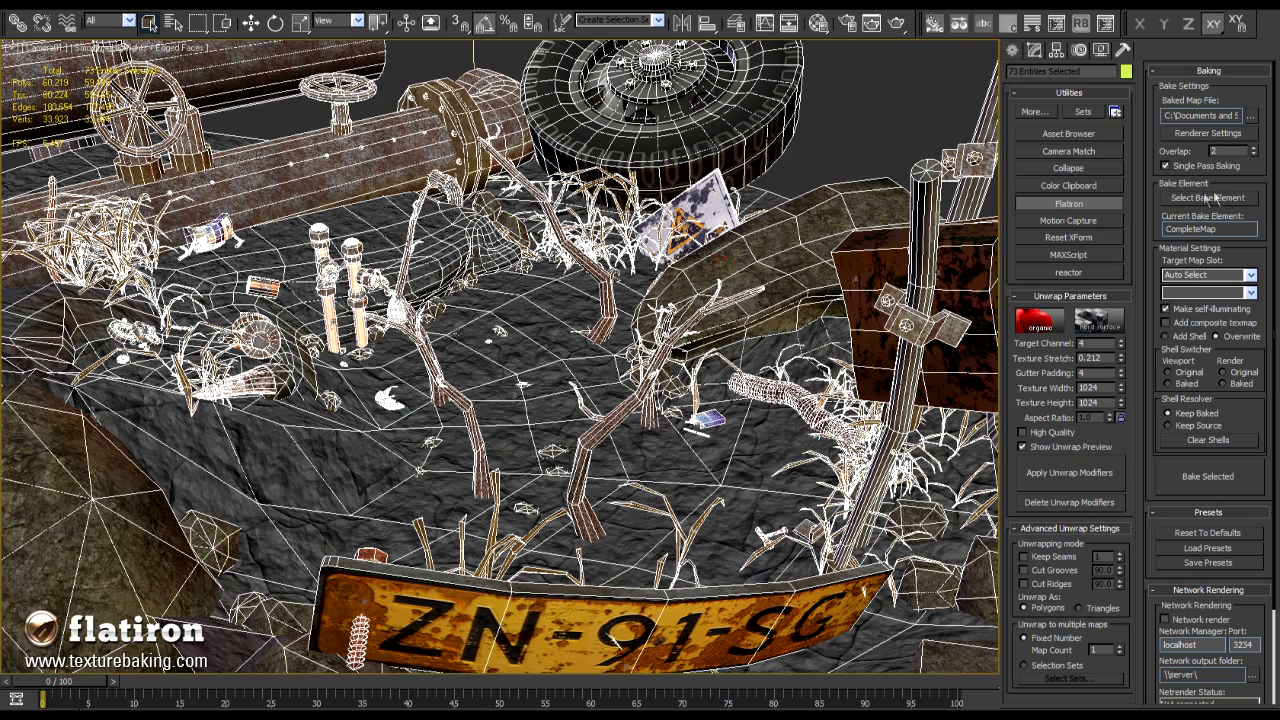
Choose LightingMap as bake element, targeted to Standard Material > Self-Illumination.
left_click(1208, 198)
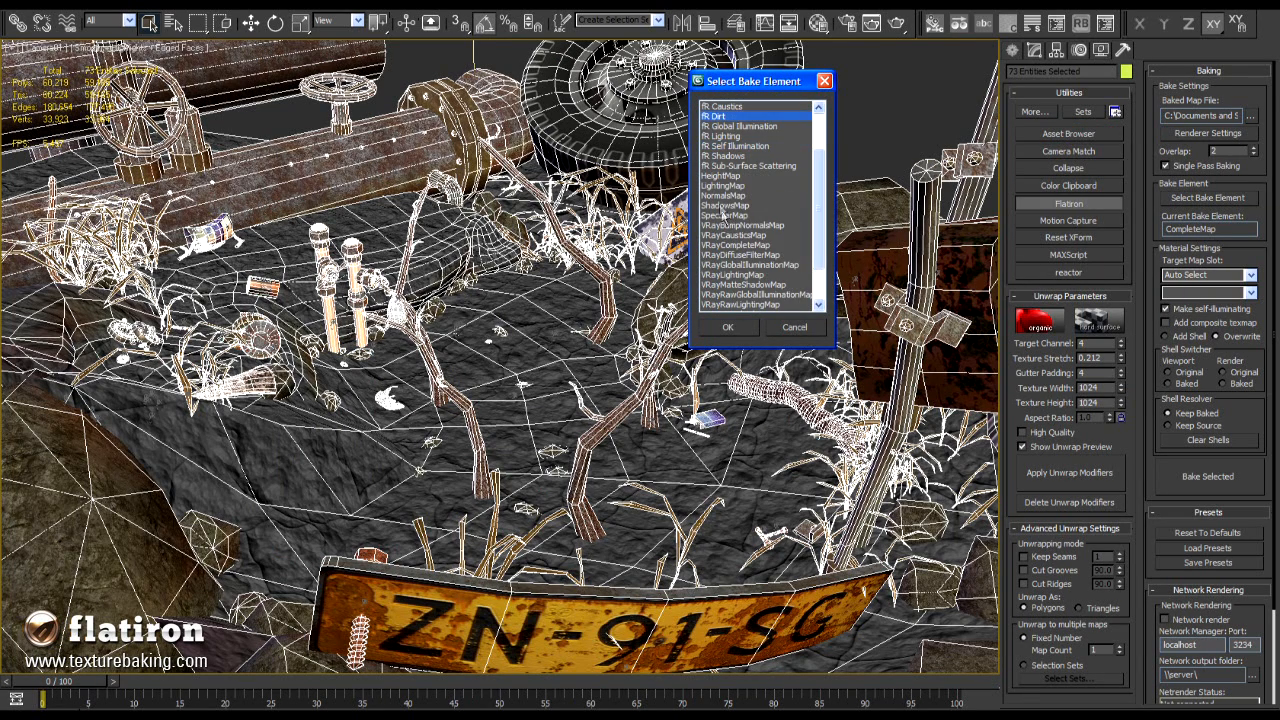
left_click(724, 186)
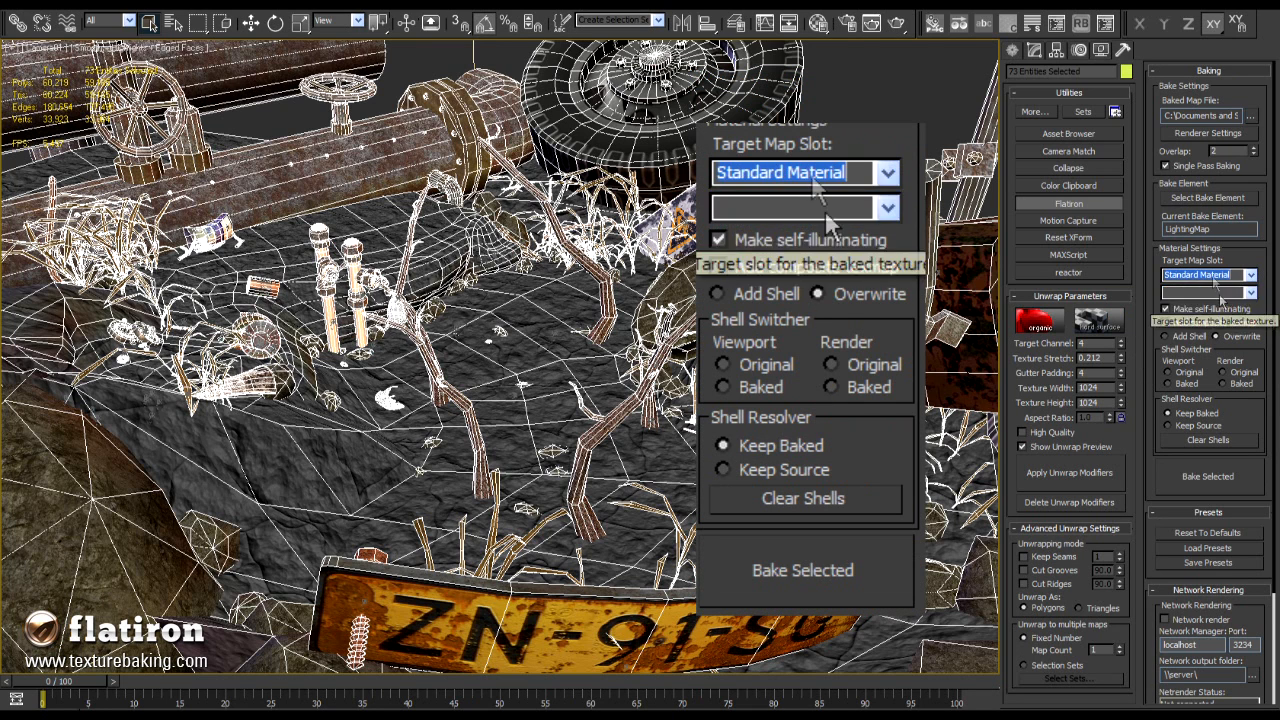
left_click(884, 206)
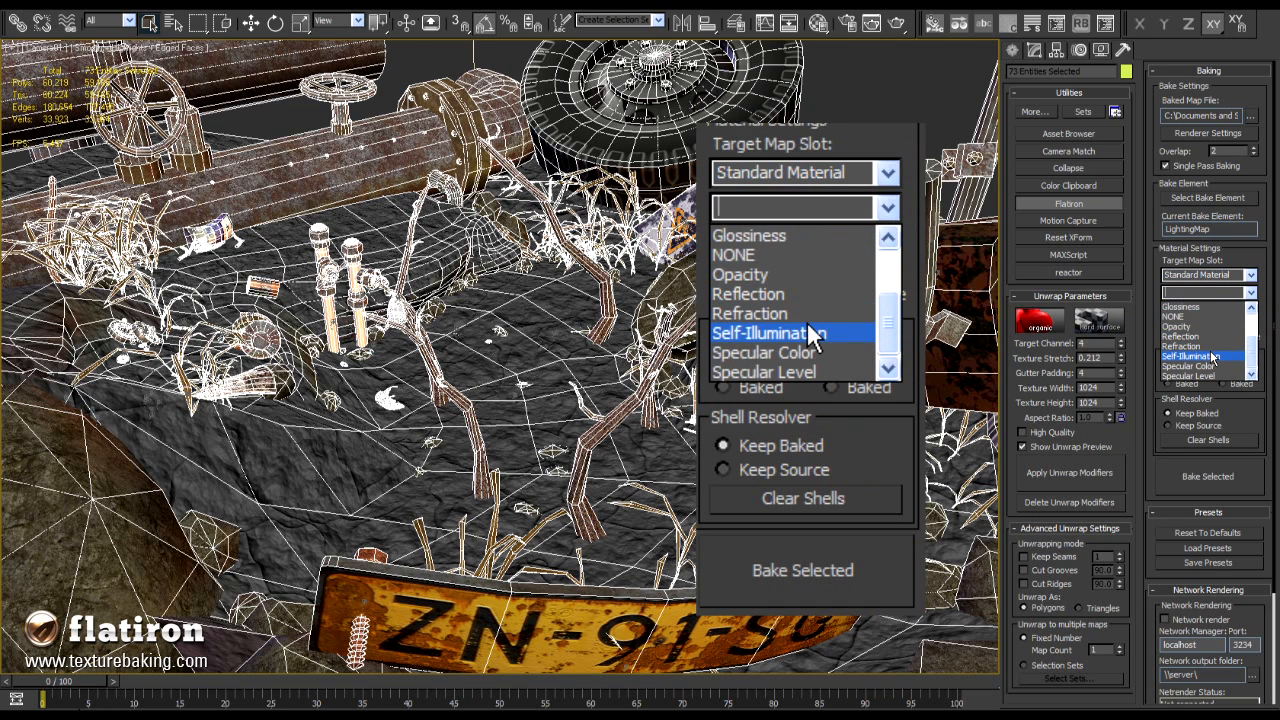
left_click(768, 332)
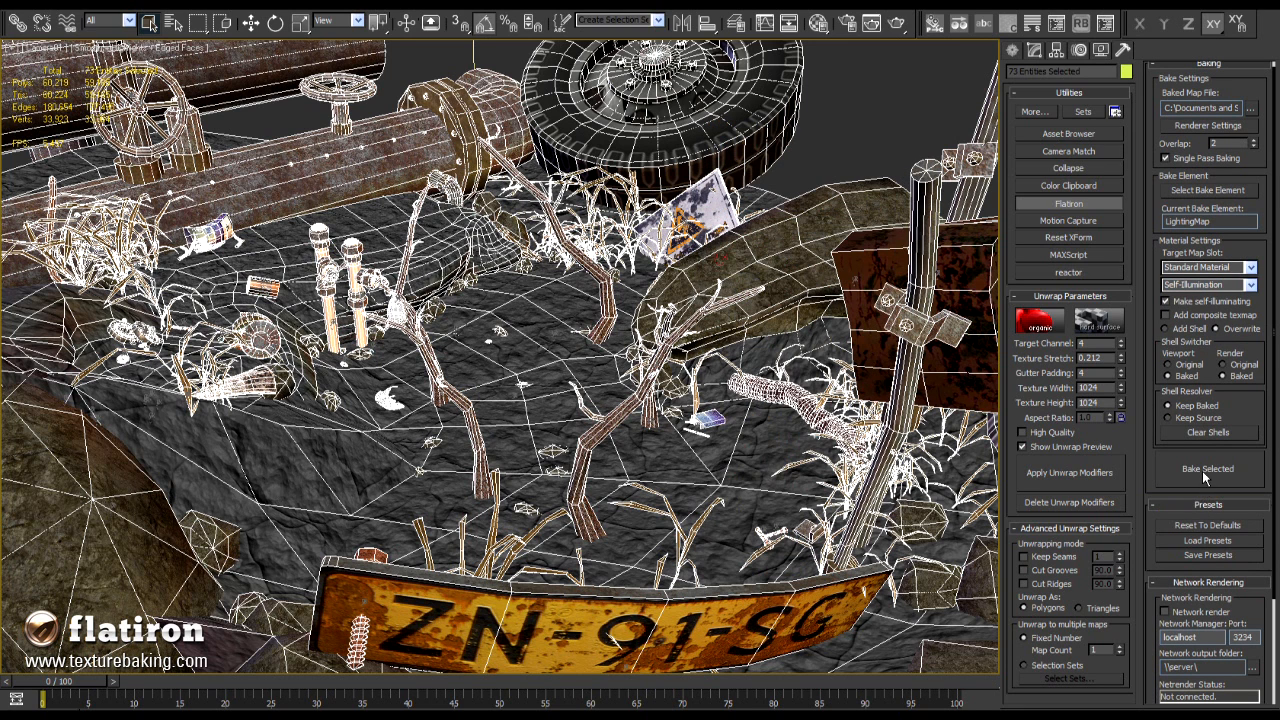
mouse_move(1208, 476)
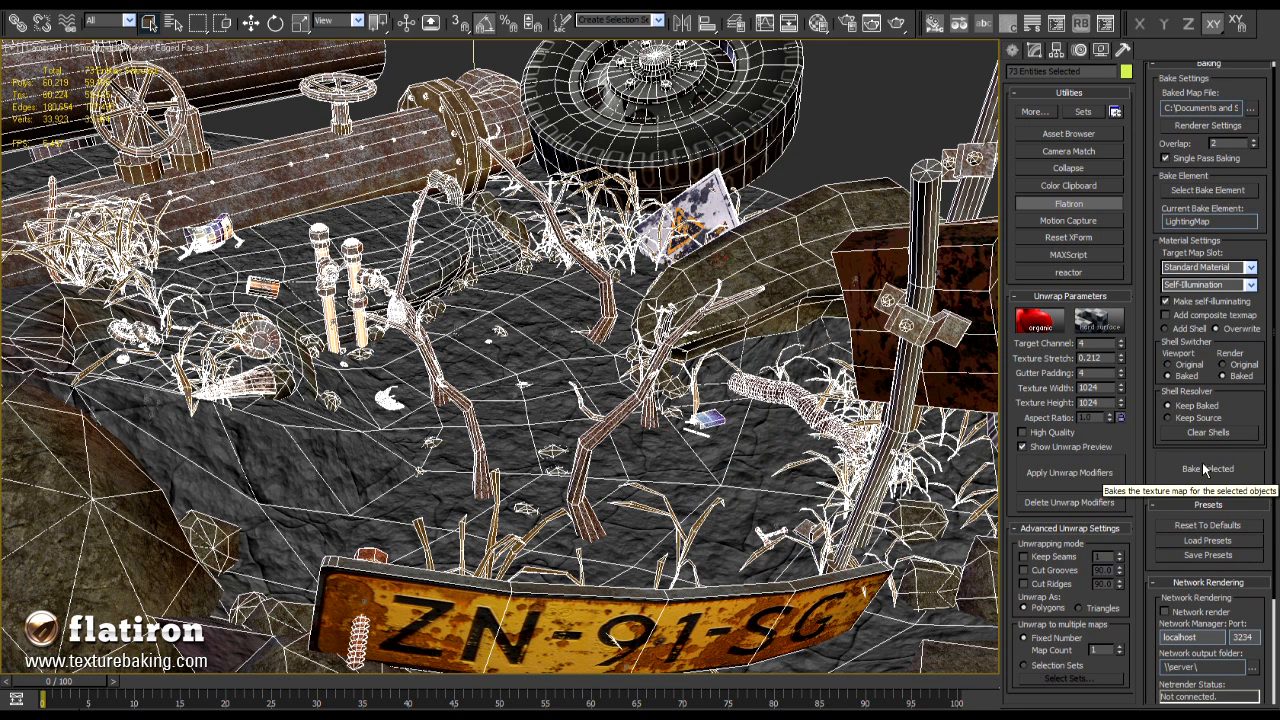
Bake the lighting maps for the selected junkyard objects with Bake Selected.
left_click(1208, 468)
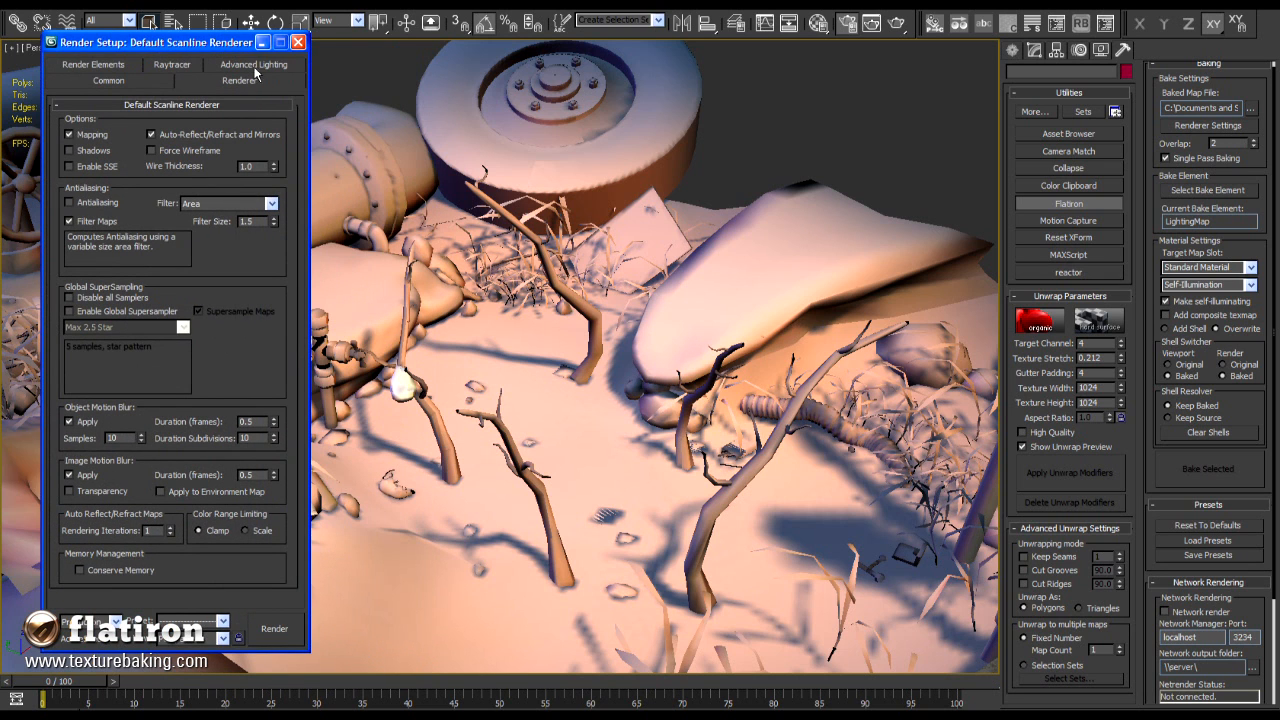
Render the junkyard scene with the baked lighting from Render Setup.
left_click(272, 628)
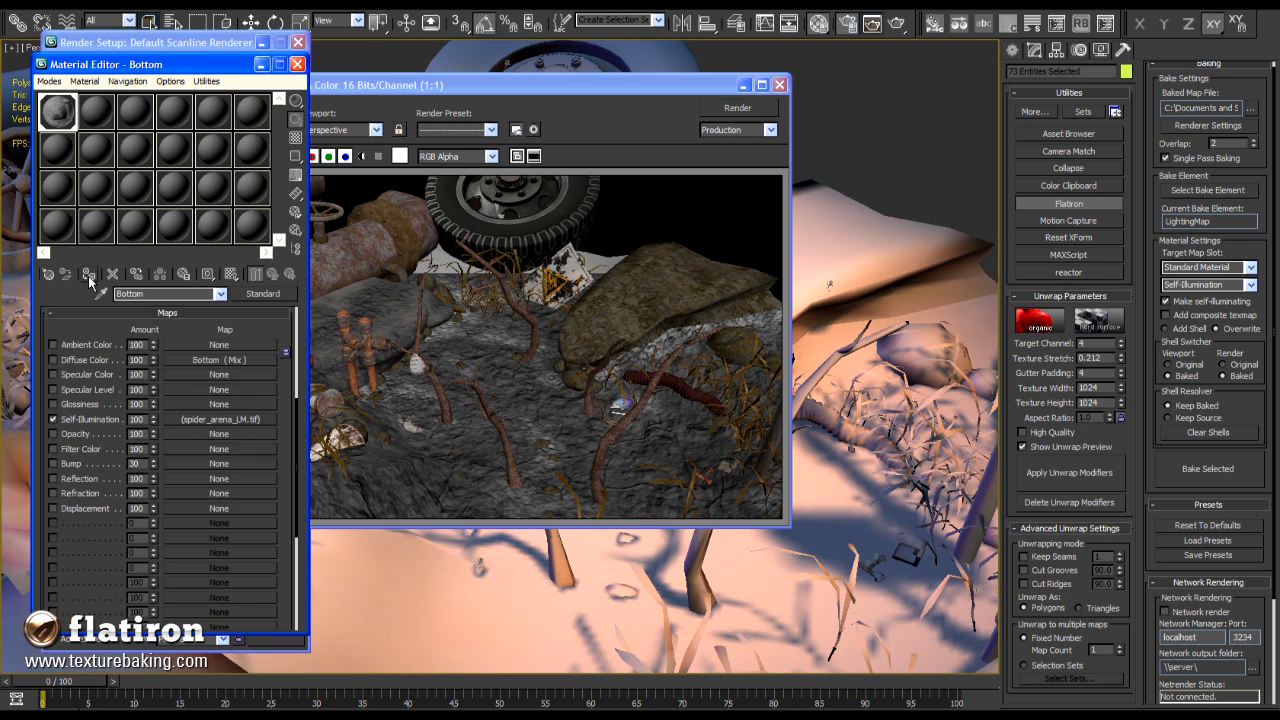
Copy the Bottom material's self-illumination lightmap into its Diffuse Color slot.
left_click(736, 108)
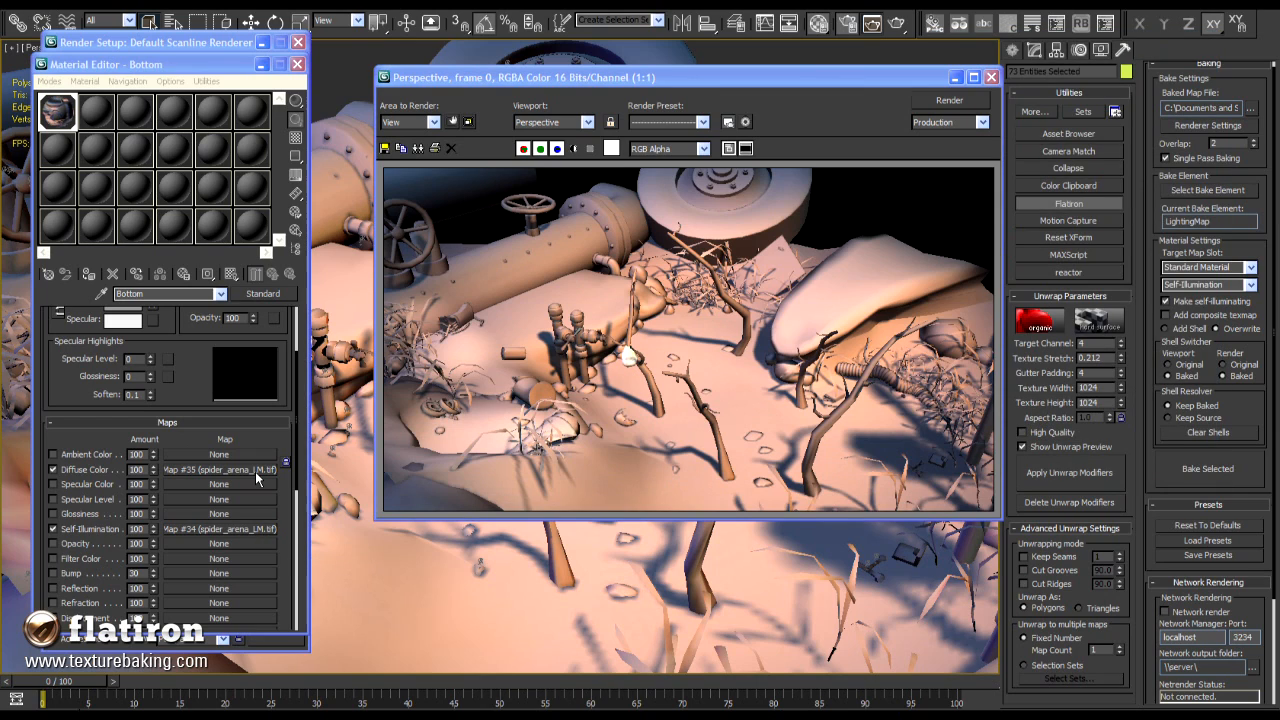
Show the diffuse lightmap's Bitmap Parameters and move the rendered frame to the right.
left_click(220, 468)
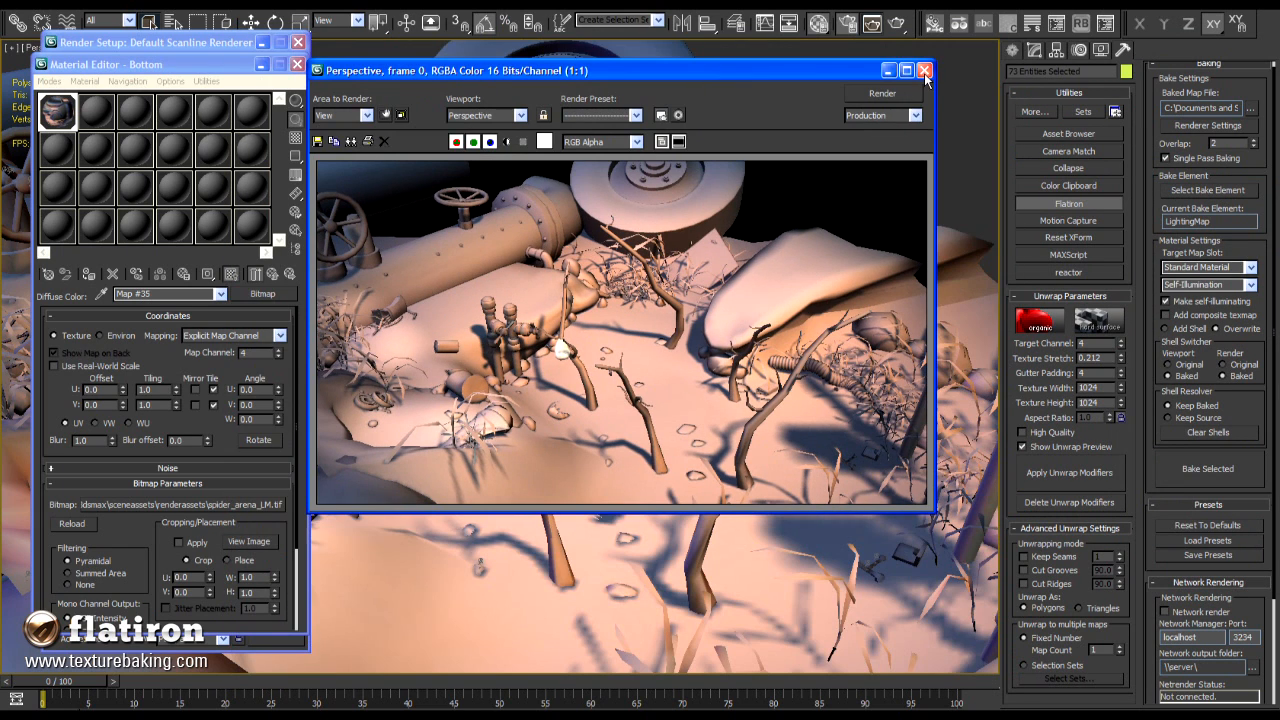
left_click_drag(620, 70, 950, 36)
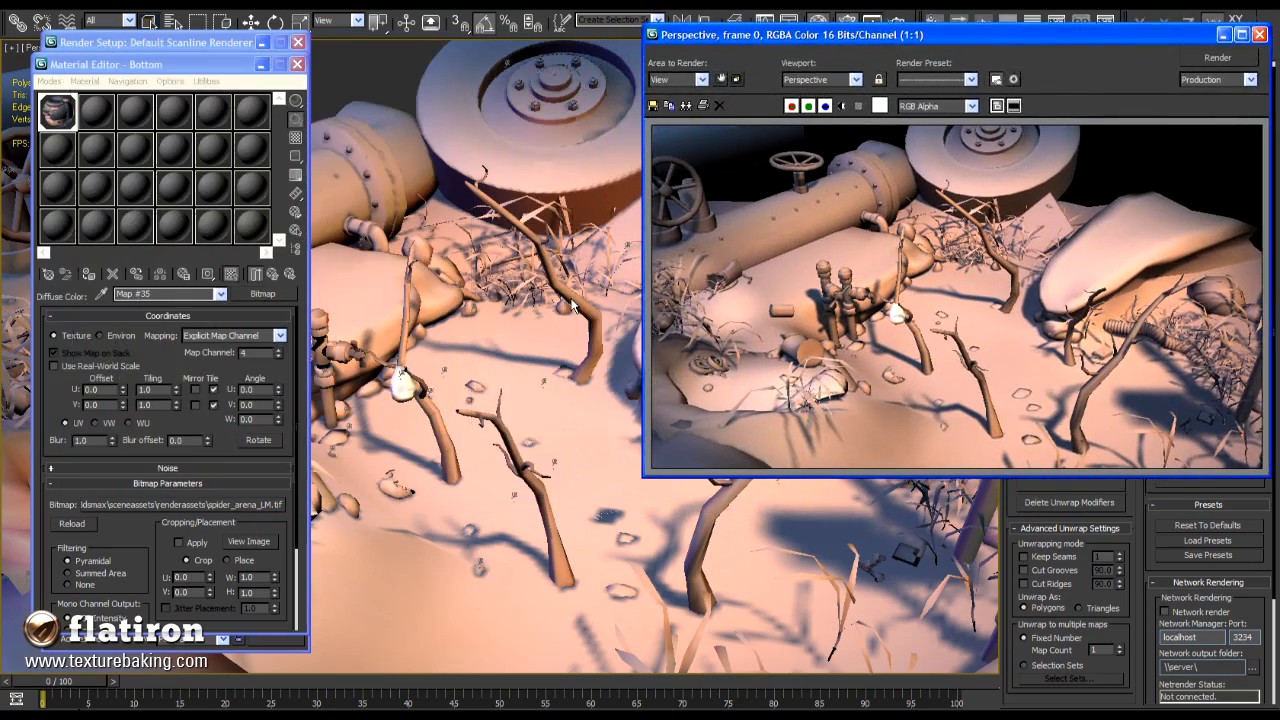